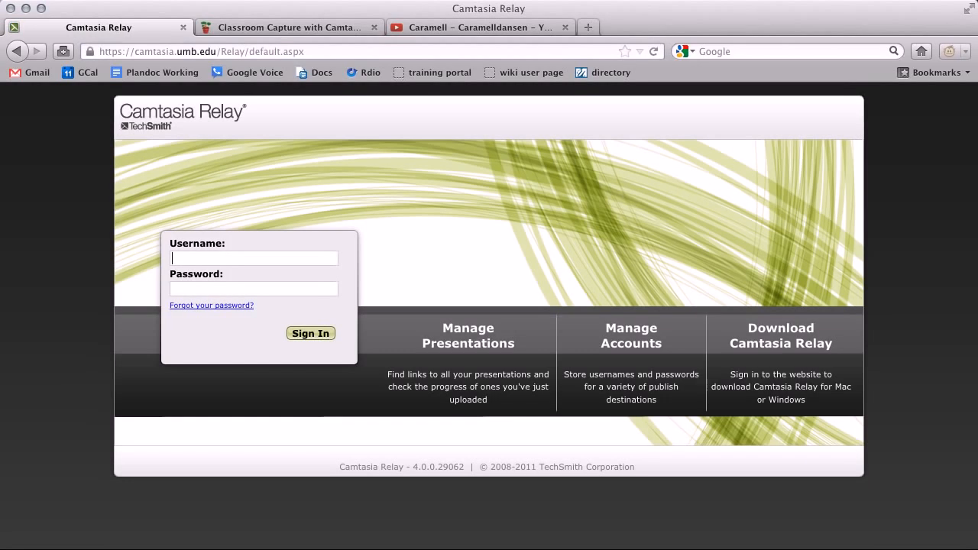
{"action": "mouse_move", "coordinate": [257, 256]}
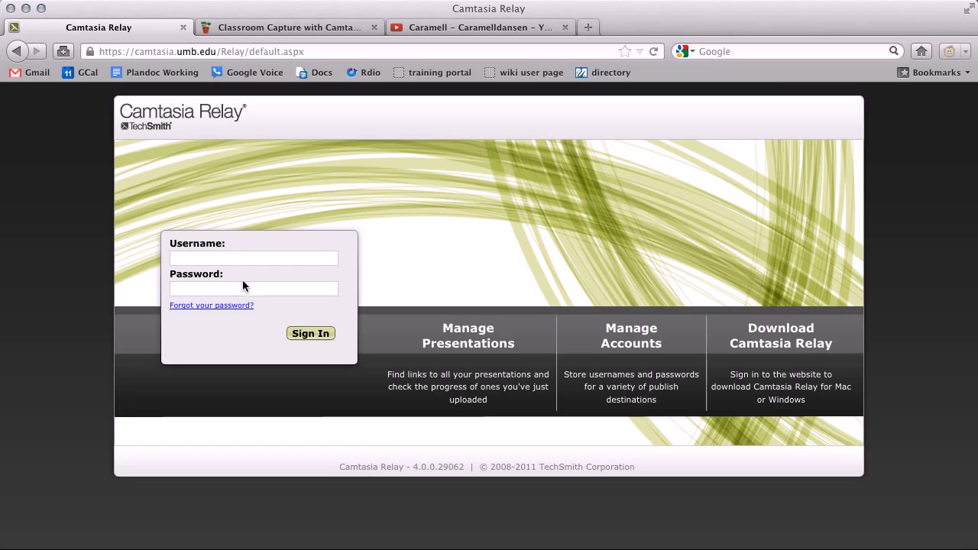
Sign in to the Relay portal as john.mazzarella with the account password.
{"action": "type", "text": "john"}
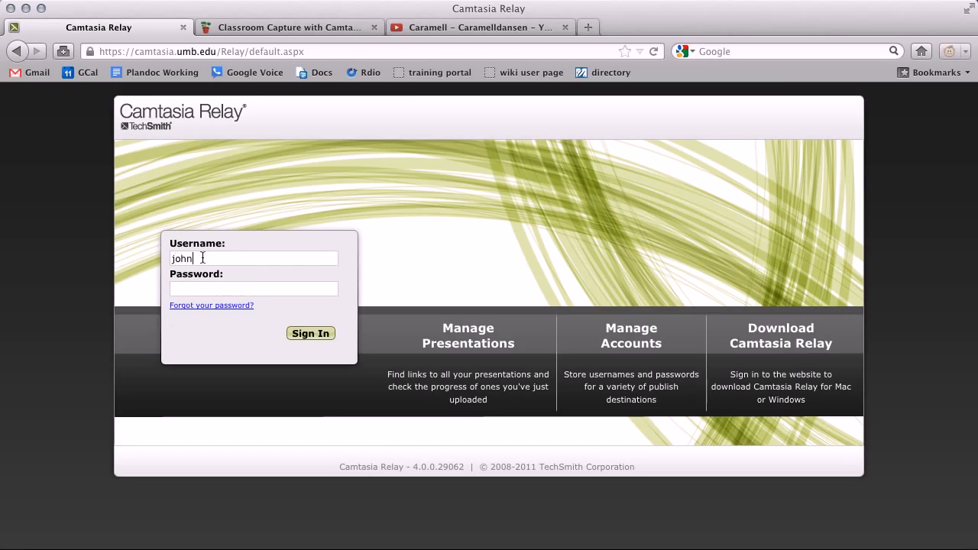
{"action": "type", "text": ".mazzarella"}
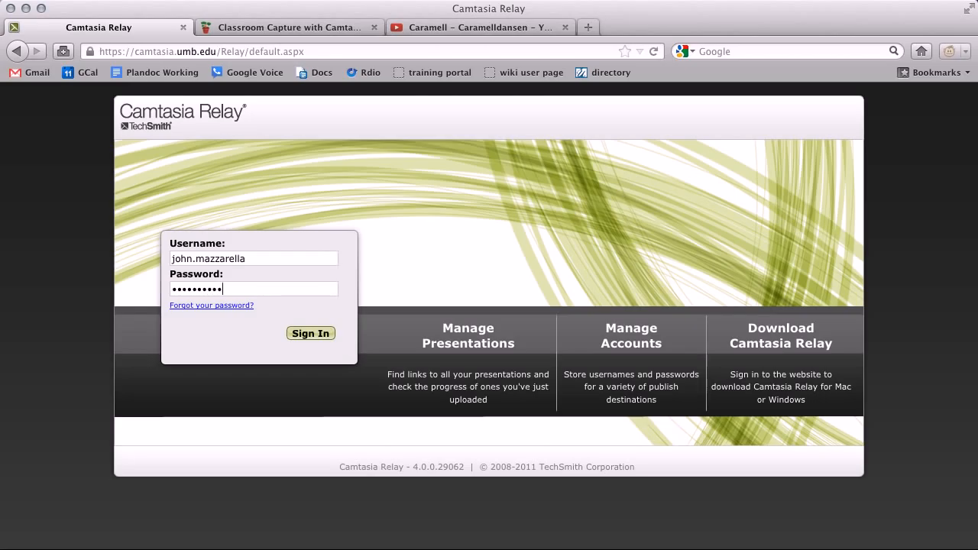
{"action": "left_click", "coordinate": [310, 333]}
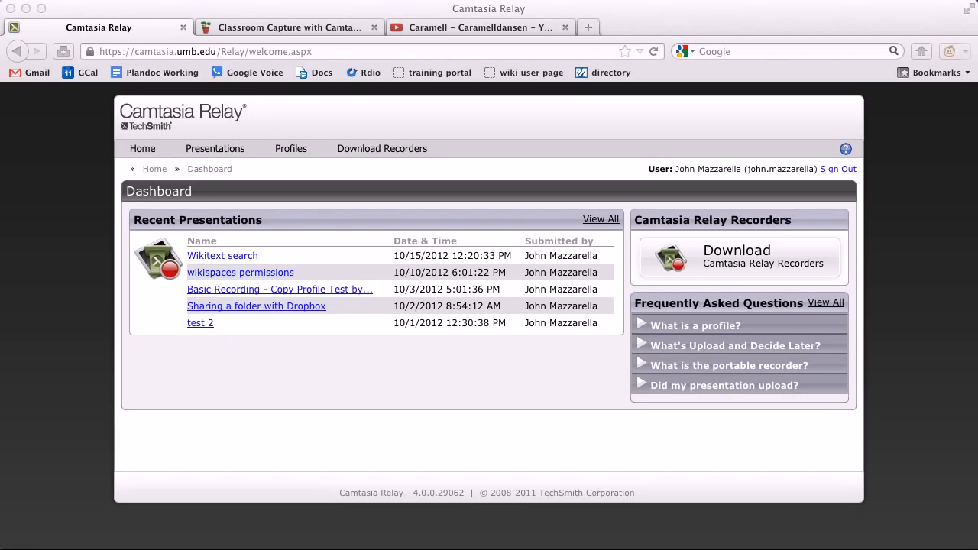
{"action": "mouse_move", "coordinate": [790, 298]}
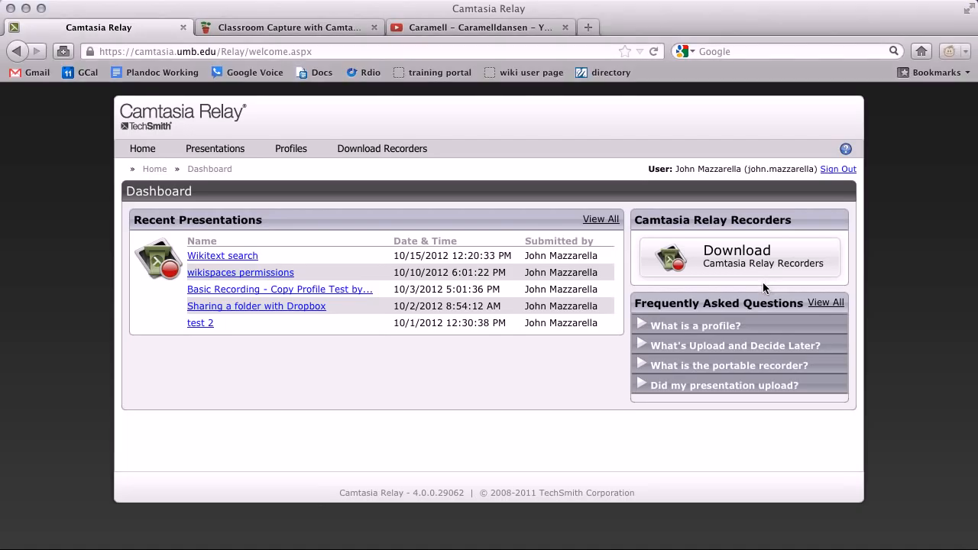
{"action": "mouse_move", "coordinate": [750, 263]}
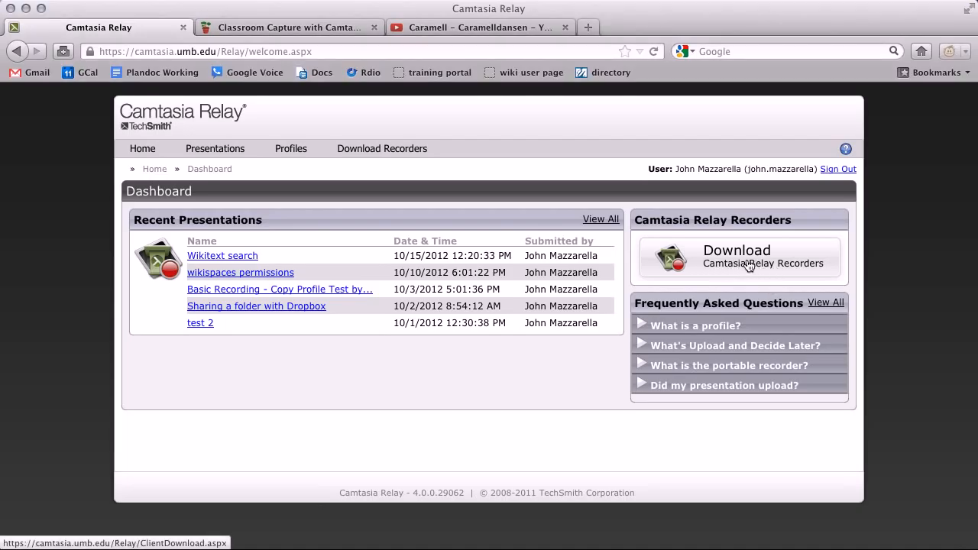
{"action": "left_click", "coordinate": [736, 256]}
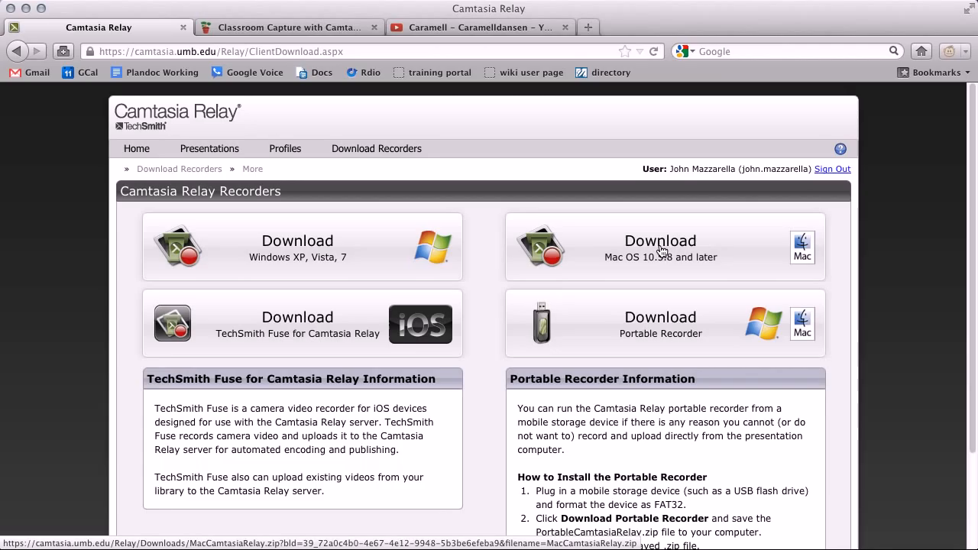
{"action": "mouse_move", "coordinate": [581, 254]}
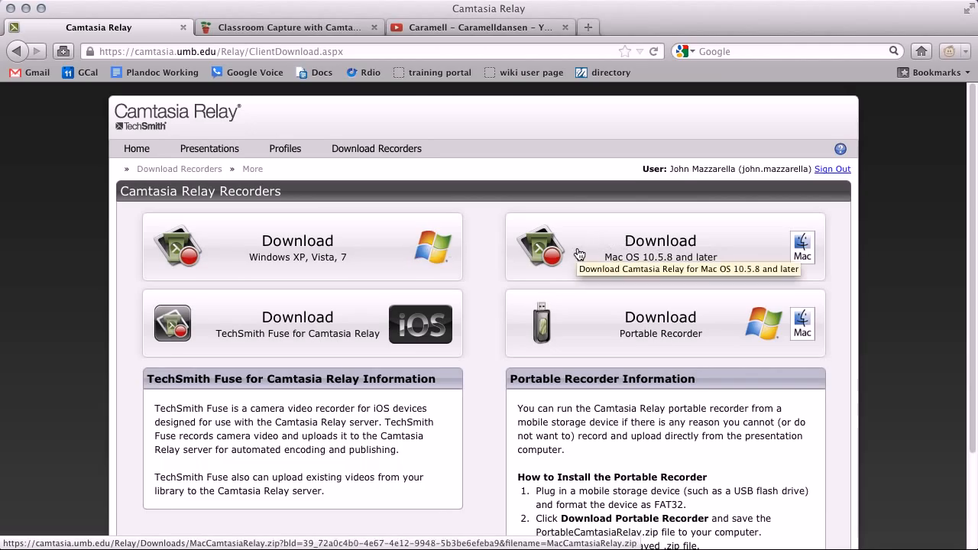
{"action": "mouse_move", "coordinate": [436, 243]}
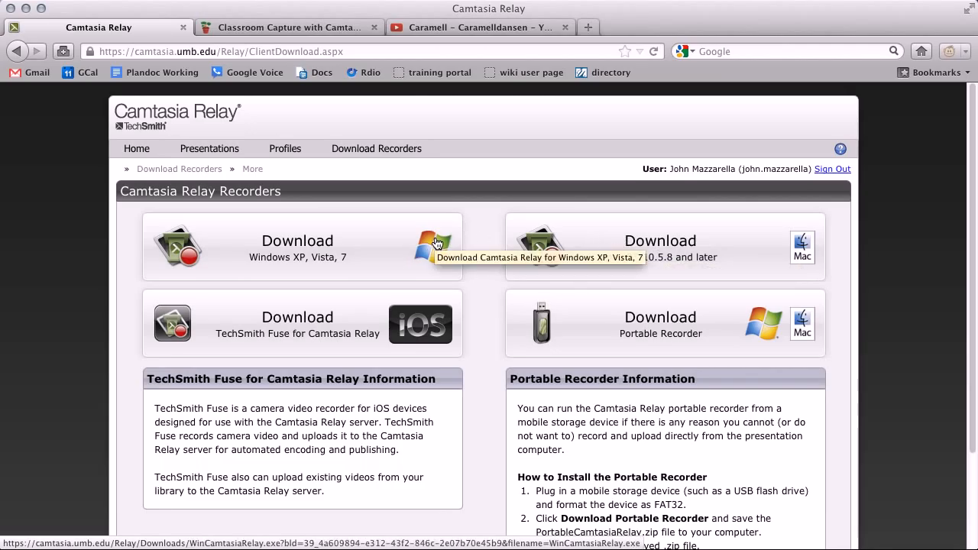
{"action": "mouse_move", "coordinate": [262, 228]}
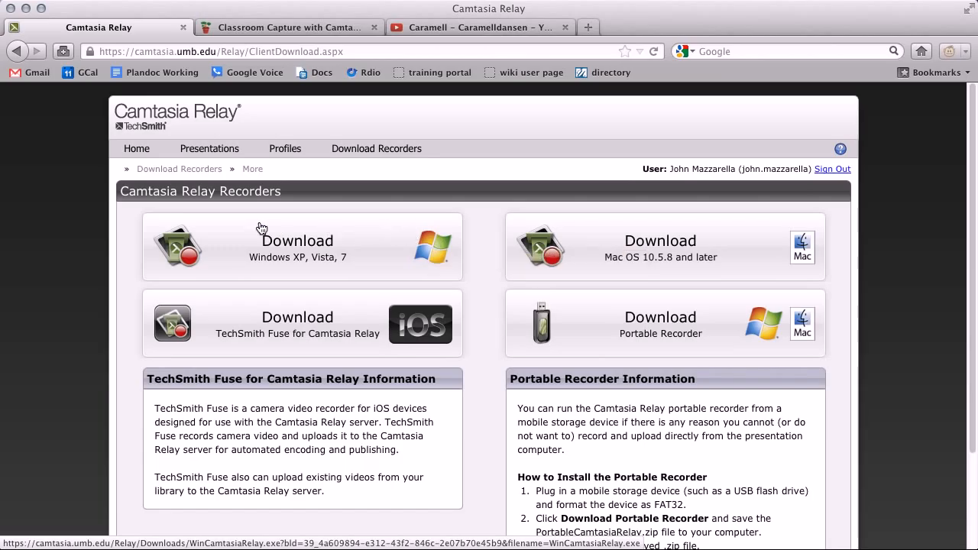
{"action": "left_click", "coordinate": [136, 149]}
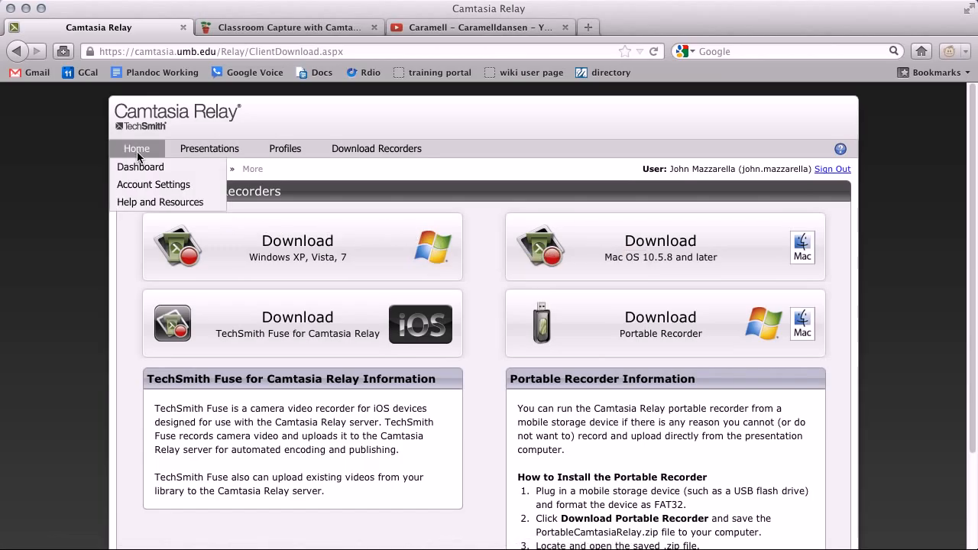
{"action": "mouse_move", "coordinate": [141, 167]}
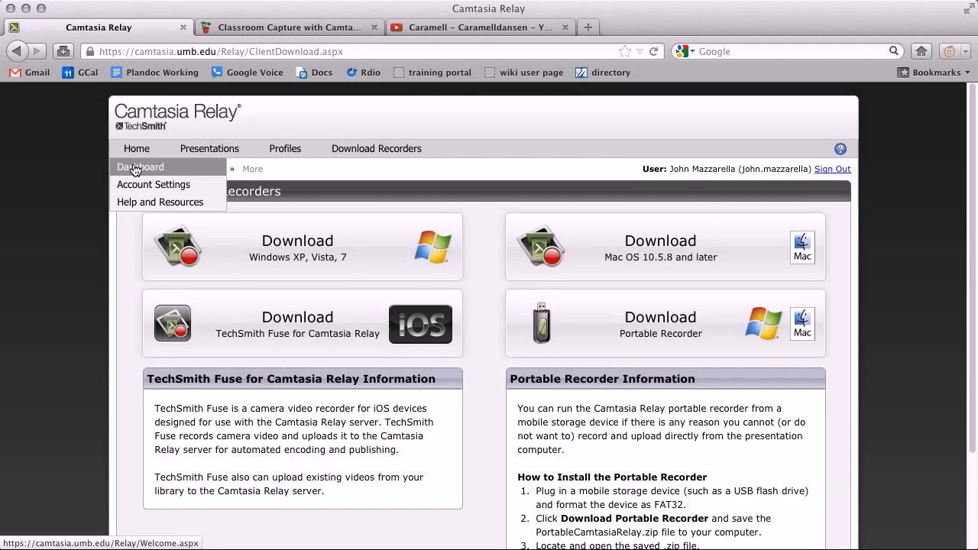
{"action": "left_click", "coordinate": [139, 167]}
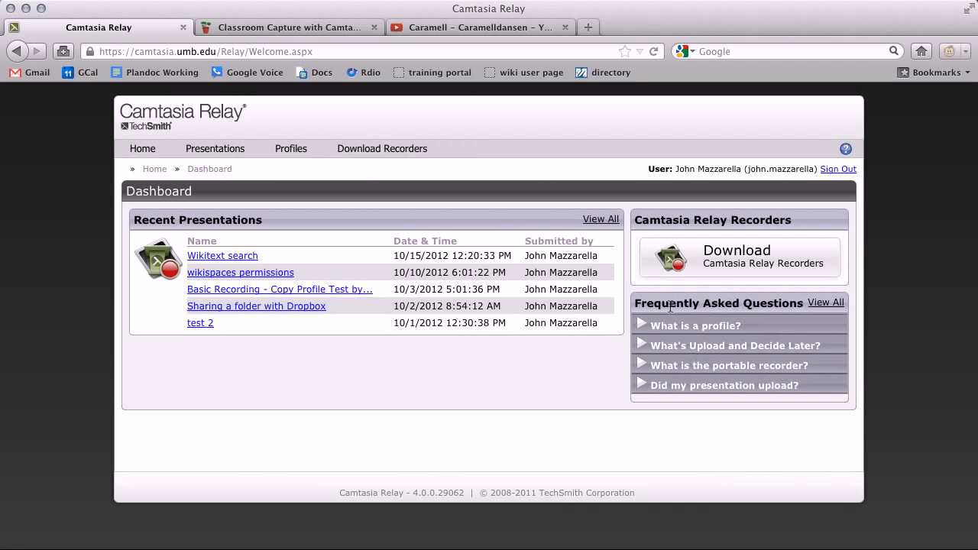
Expand the profile and upload-check FAQ answers, visit Help and Resources, then return to Home > Dashboard.
{"action": "left_click", "coordinate": [696, 325]}
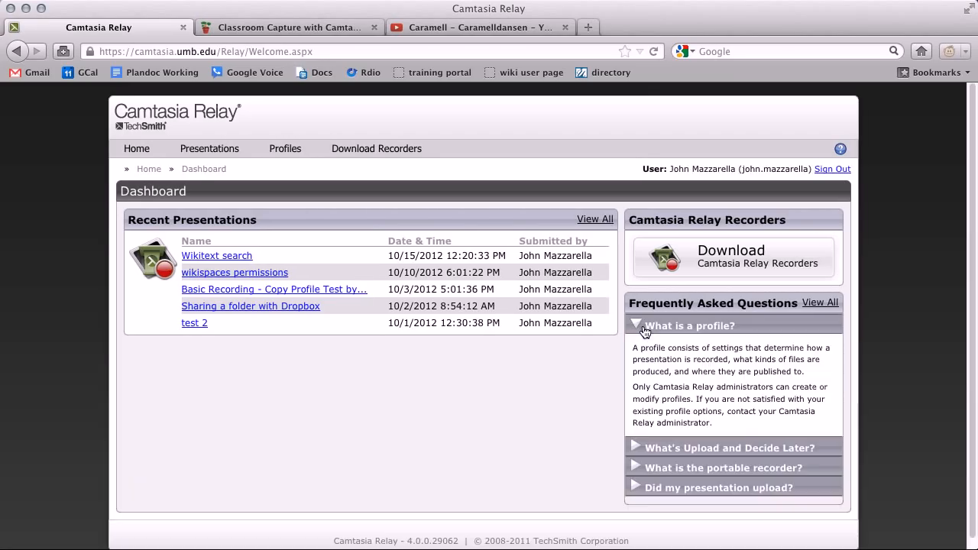
{"action": "left_click", "coordinate": [719, 487]}
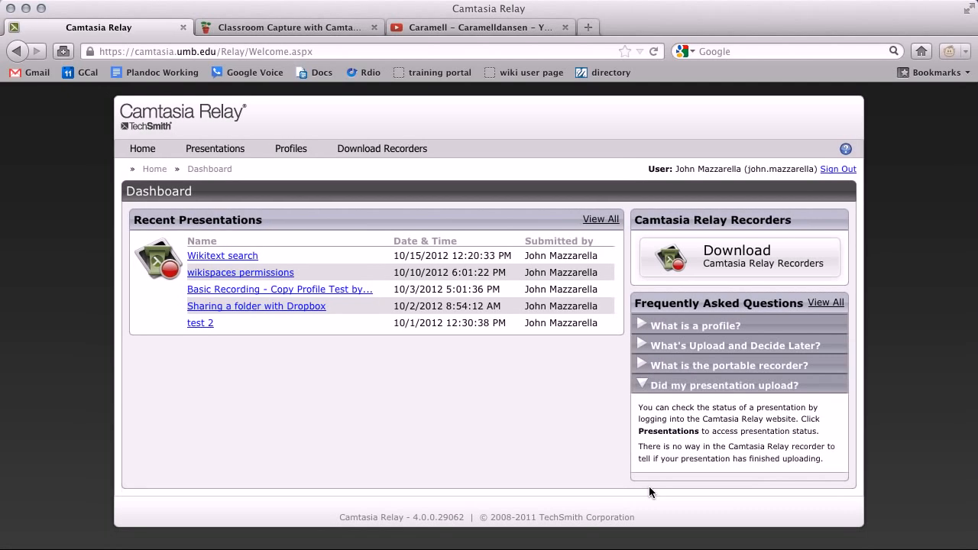
{"action": "mouse_move", "coordinate": [657, 487]}
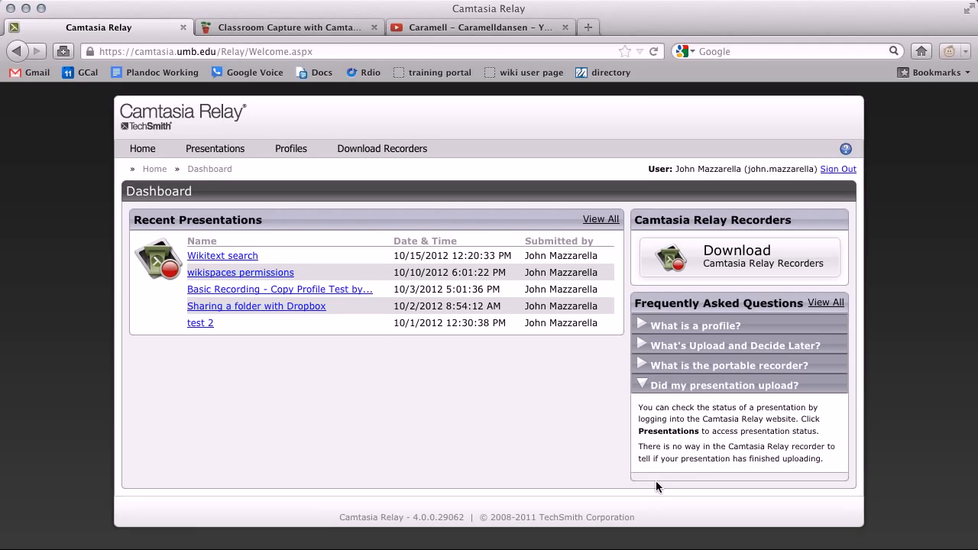
{"action": "mouse_move", "coordinate": [589, 178]}
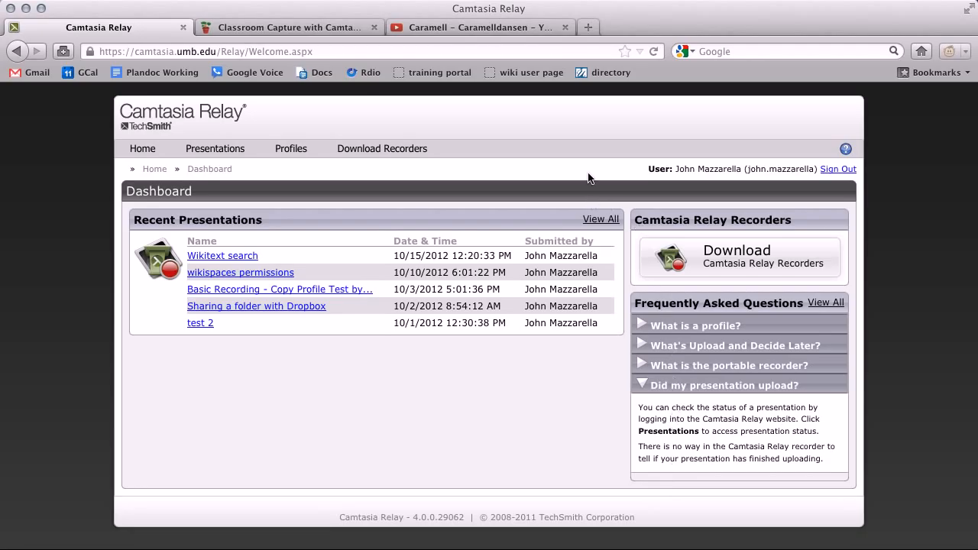
{"action": "left_click", "coordinate": [142, 149]}
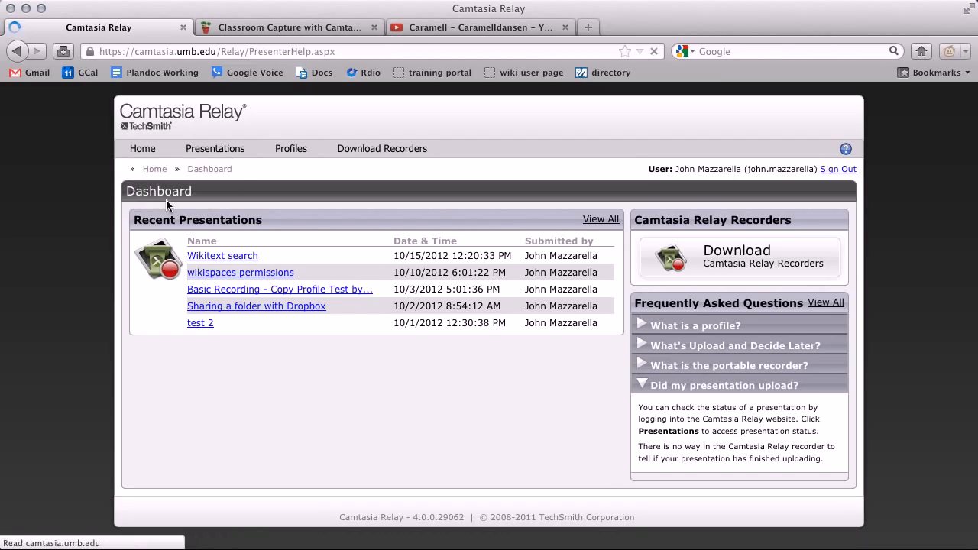
{"action": "left_click", "coordinate": [845, 149]}
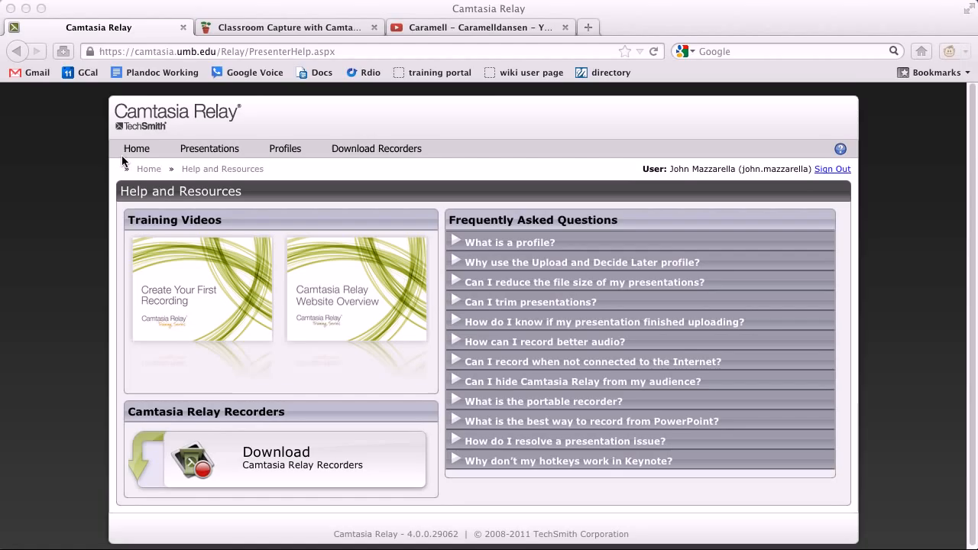
{"action": "left_click", "coordinate": [136, 149]}
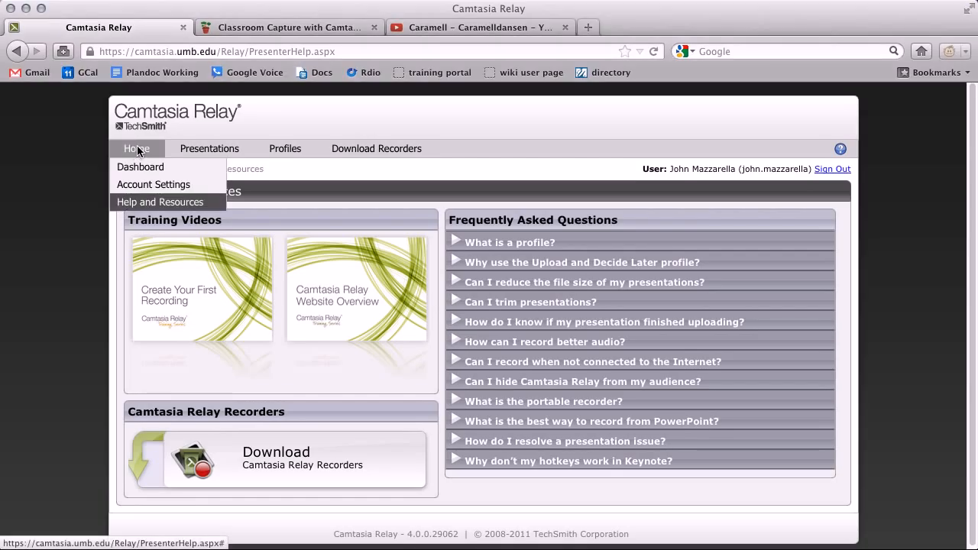
{"action": "left_click", "coordinate": [140, 167]}
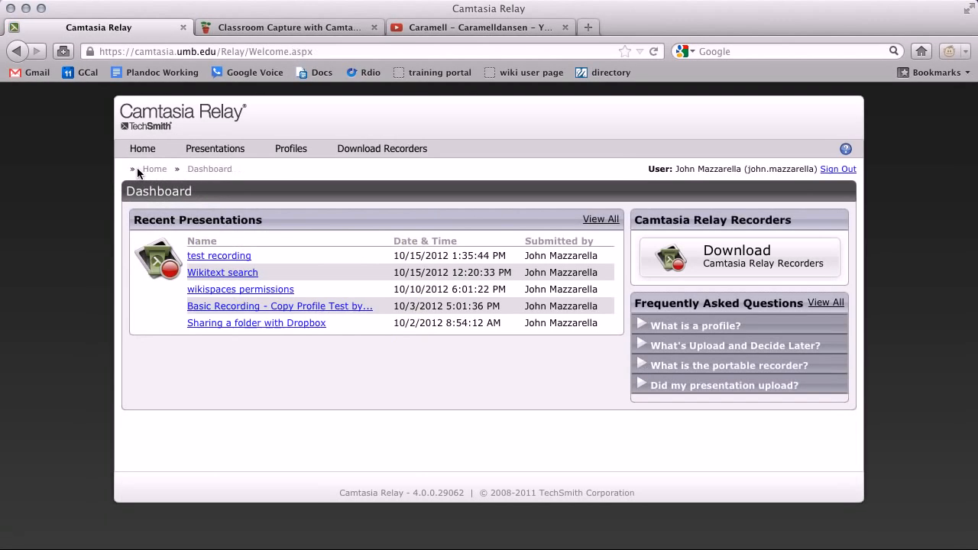
{"action": "mouse_move", "coordinate": [183, 214]}
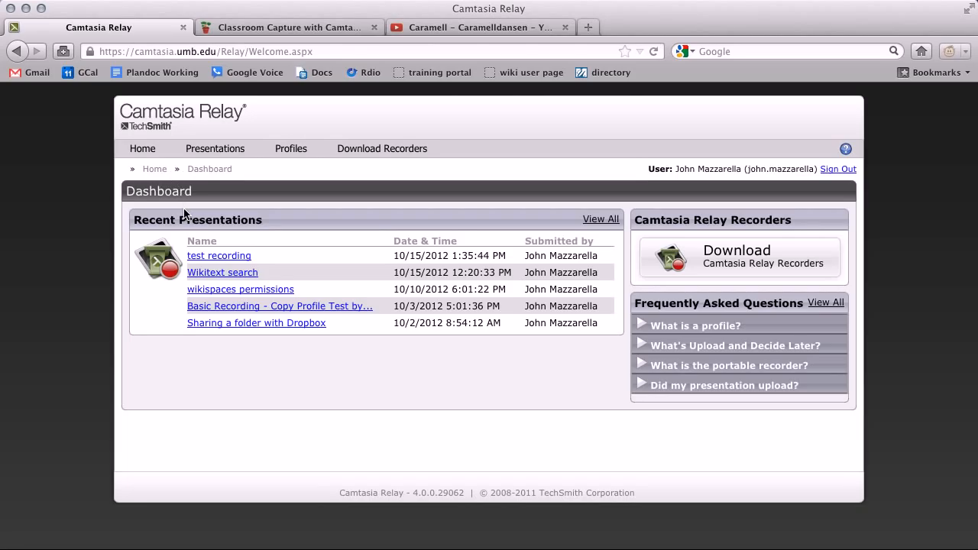
{"action": "mouse_move", "coordinate": [210, 236]}
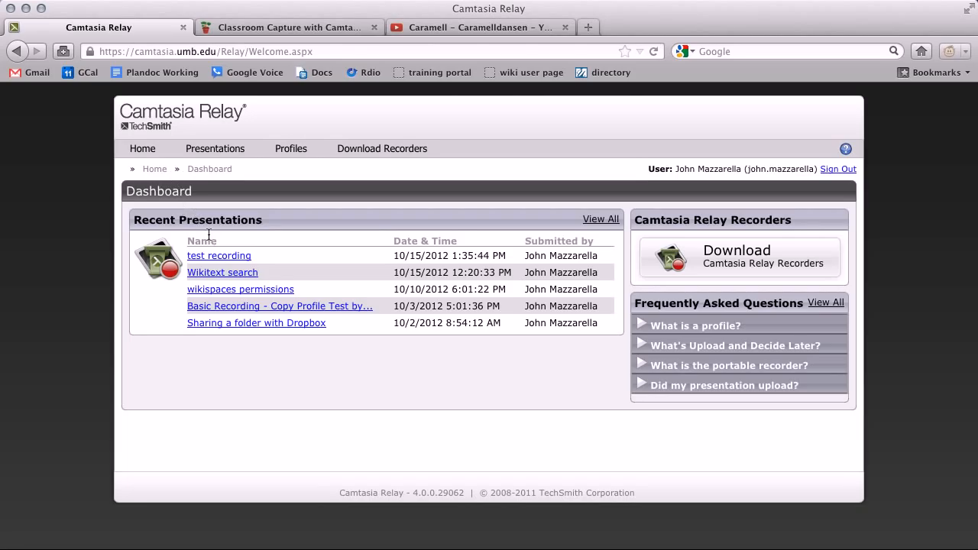
{"action": "mouse_move", "coordinate": [219, 256]}
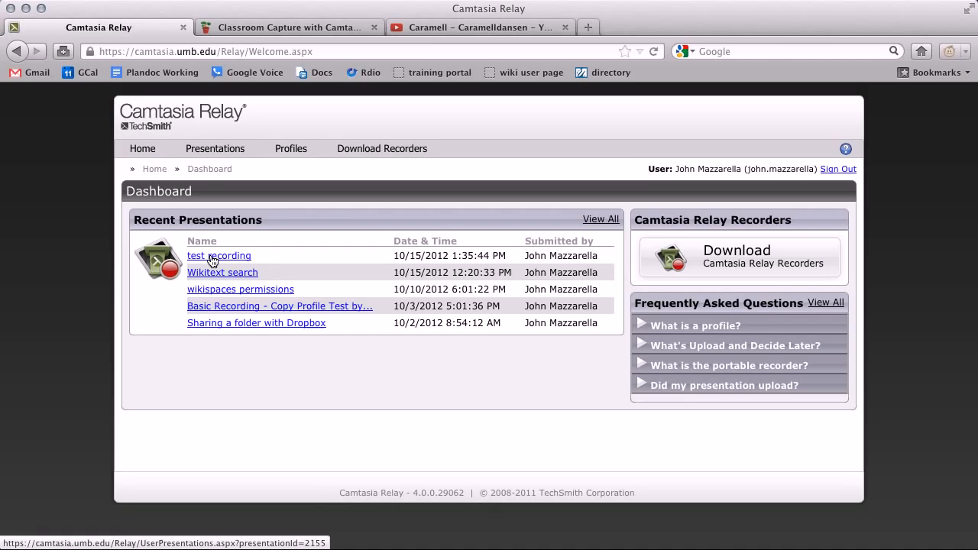
Open the 'test recording' details page from Recent Presentations.
{"action": "left_click", "coordinate": [219, 256]}
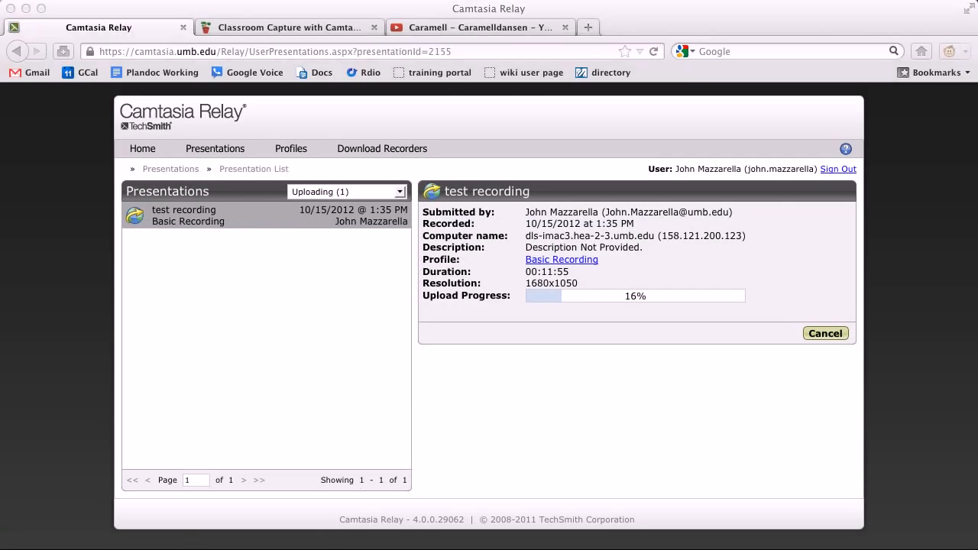
{"action": "mouse_move", "coordinate": [561, 304]}
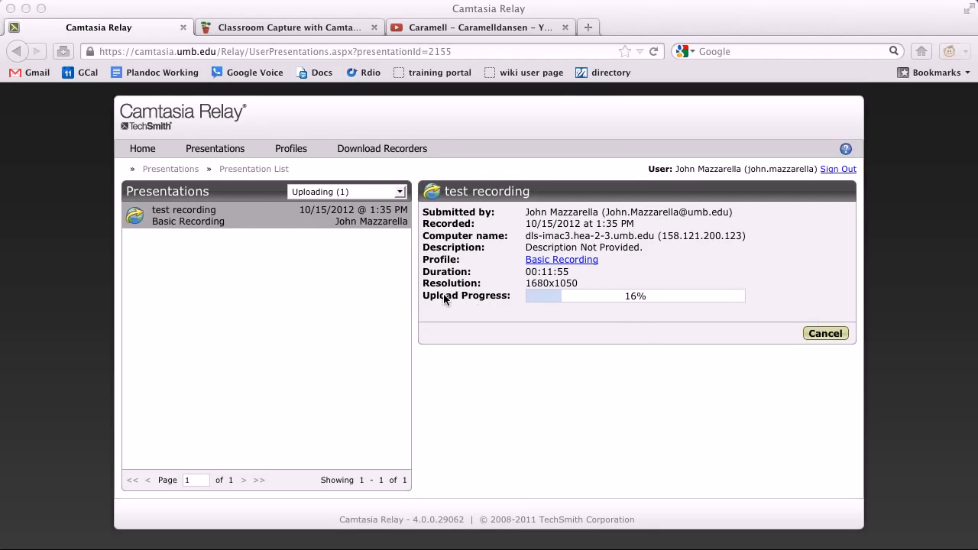
{"action": "mouse_move", "coordinate": [595, 292]}
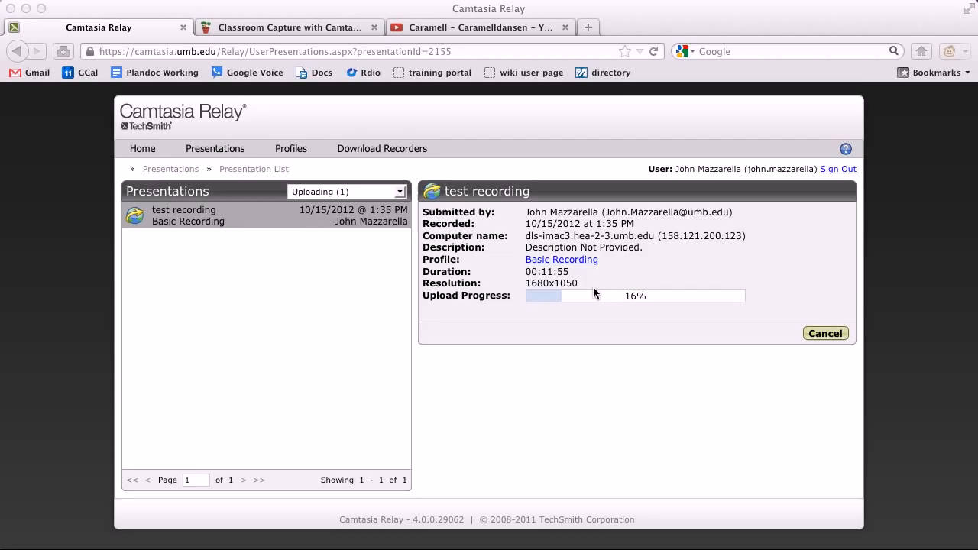
{"action": "mouse_move", "coordinate": [724, 305]}
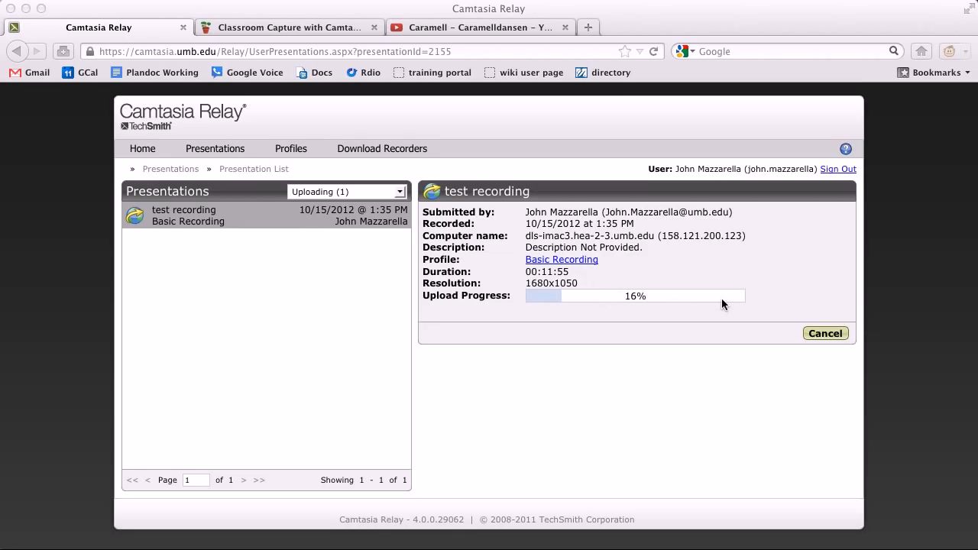
{"action": "mouse_move", "coordinate": [725, 305]}
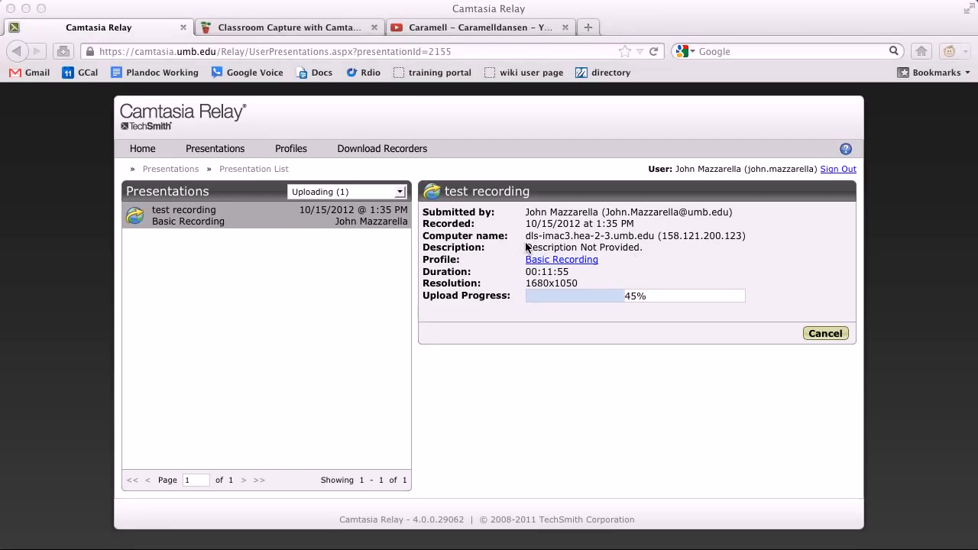
{"action": "mouse_move", "coordinate": [604, 227]}
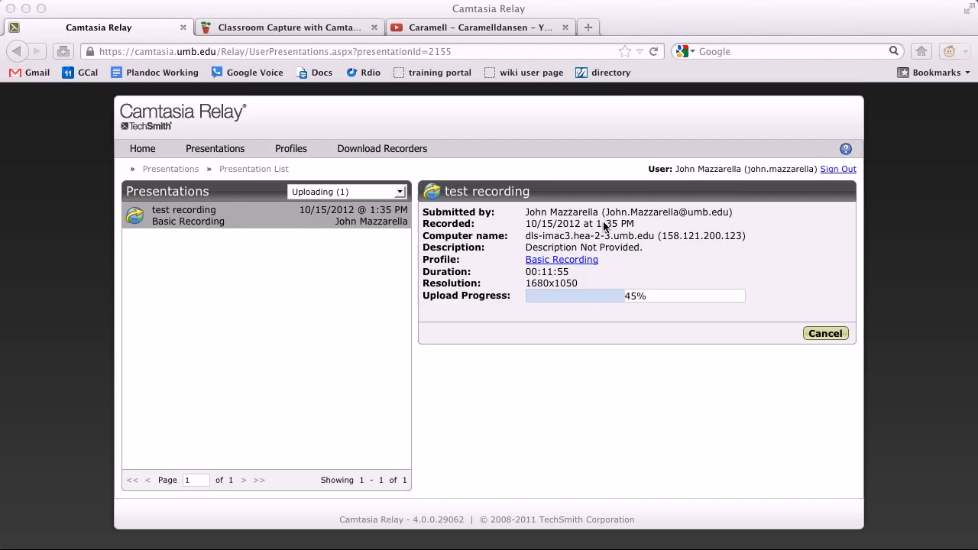
{"action": "mouse_move", "coordinate": [579, 239]}
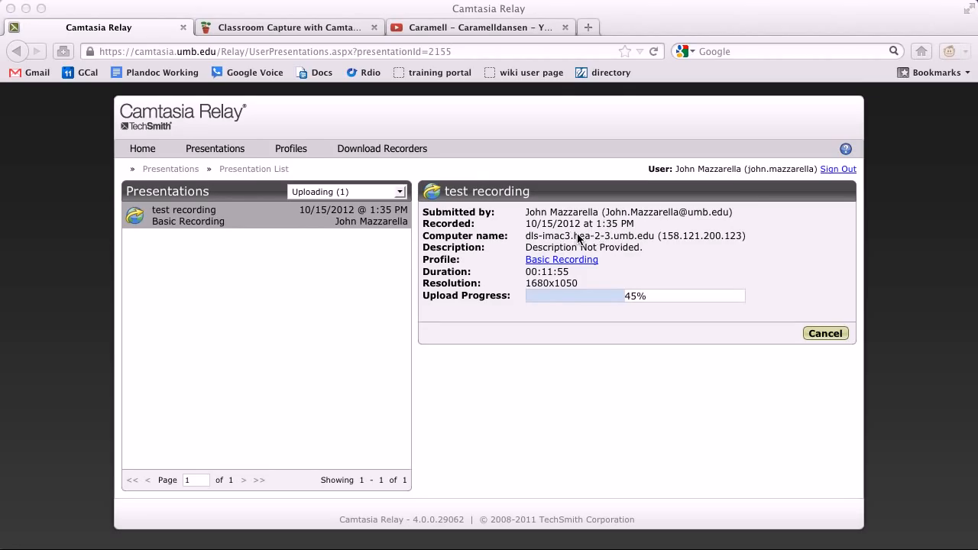
{"action": "mouse_move", "coordinate": [627, 286]}
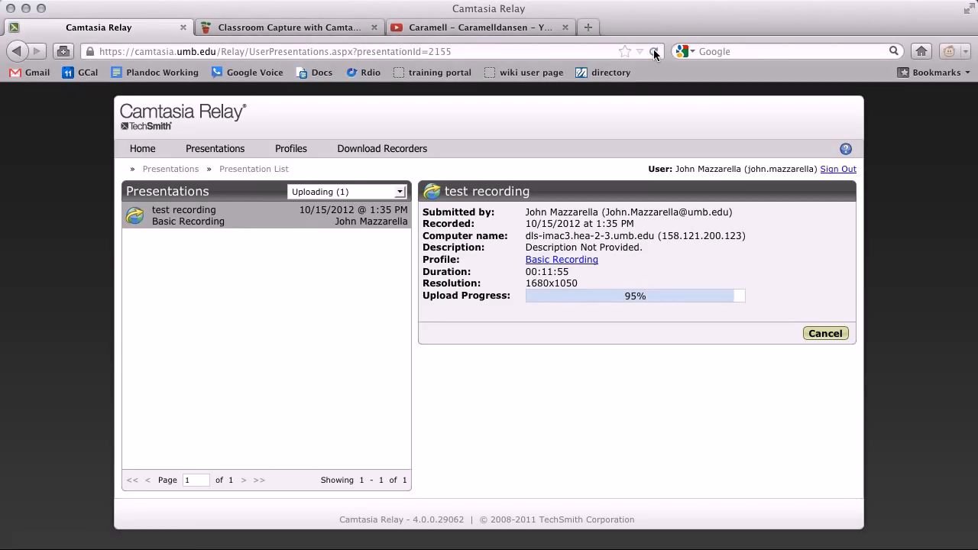
Reload the 'test recording' page once the upload nears 95% to see its processing status.
{"action": "left_click", "coordinate": [653, 52]}
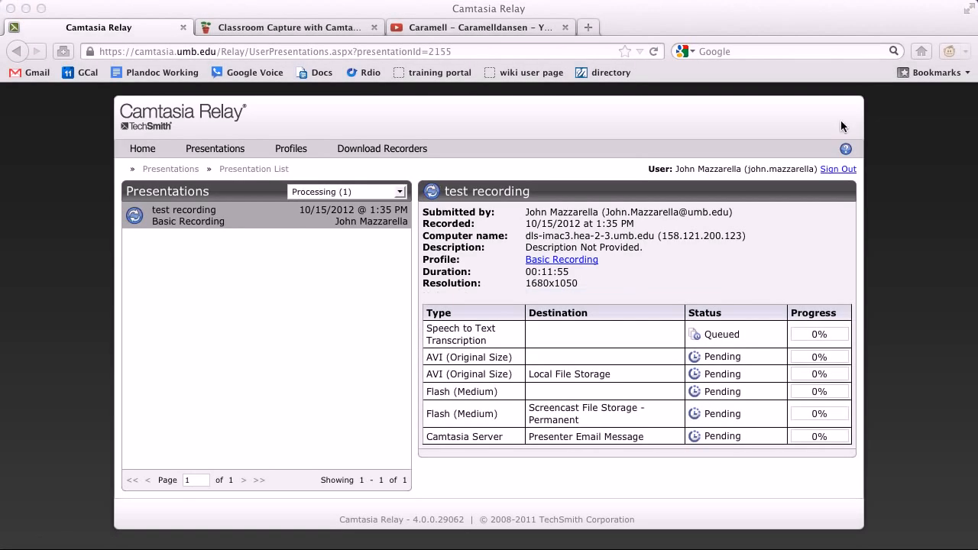
{"action": "mouse_move", "coordinate": [603, 334]}
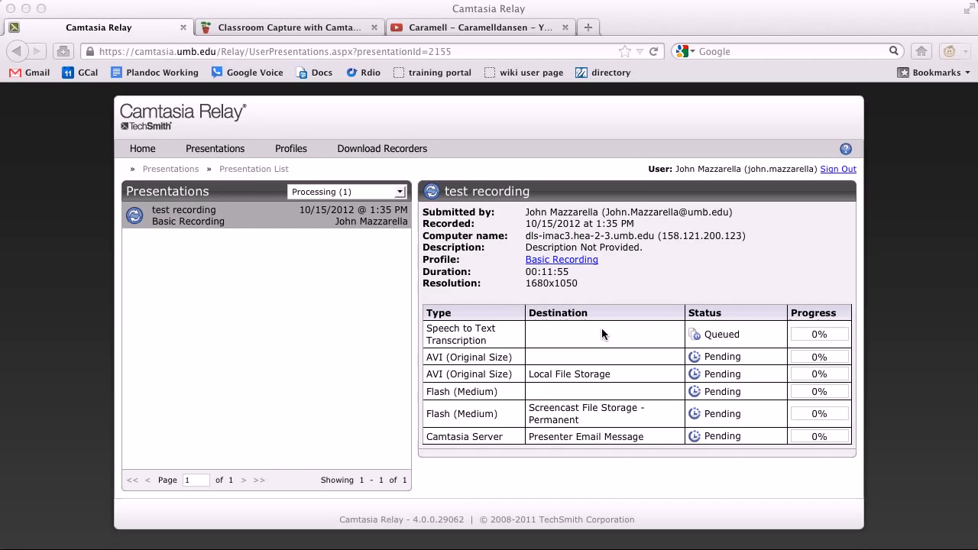
{"action": "mouse_move", "coordinate": [695, 114]}
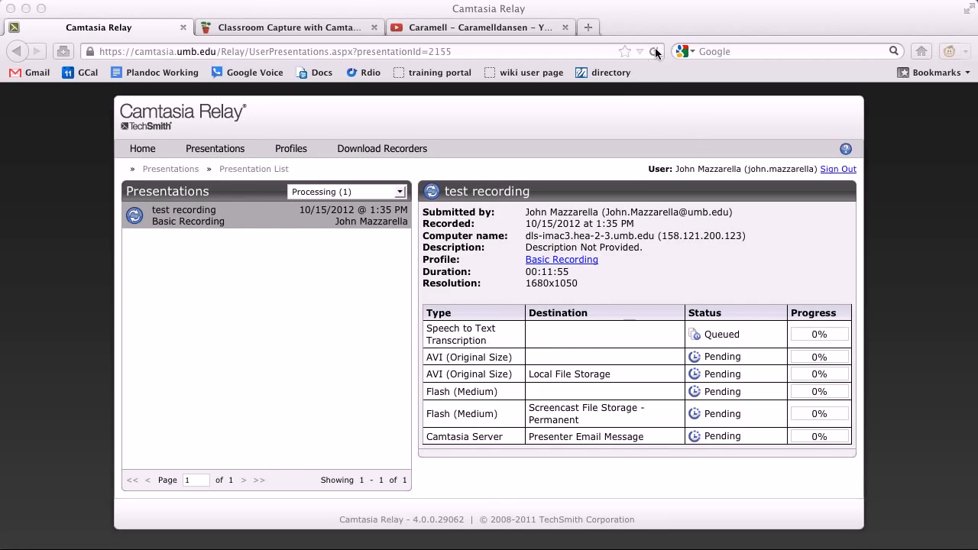
Refresh the 'test recording' page to update the processing job statuses.
{"action": "left_click", "coordinate": [655, 51]}
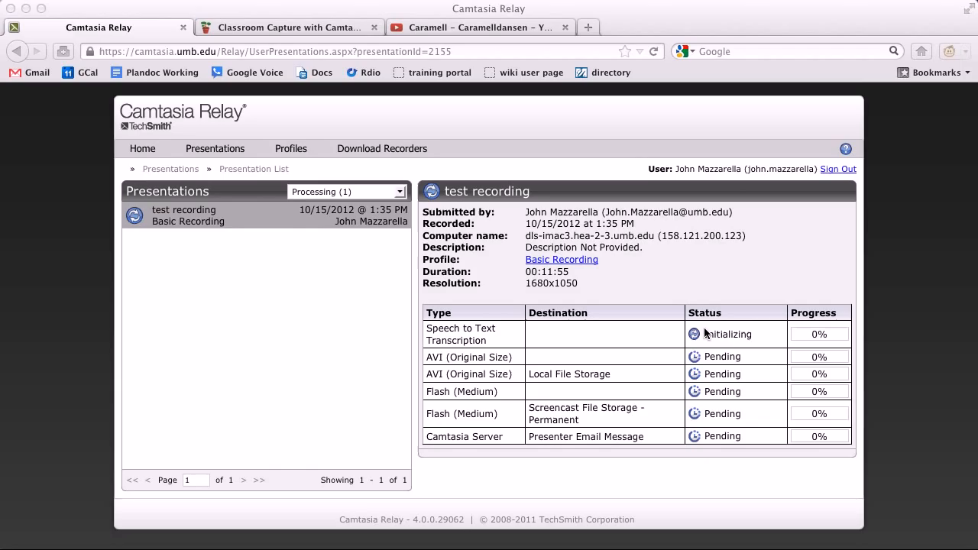
{"action": "mouse_move", "coordinate": [405, 195]}
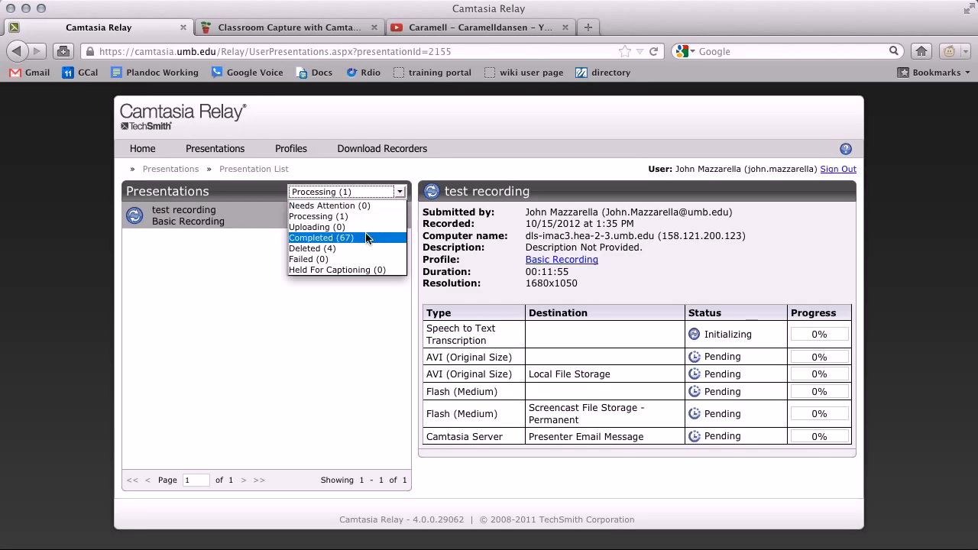
Filter to Completed (67) presentations and open 'wikispaces permissions' to see its AVI and Flash View links.
{"action": "left_click", "coordinate": [321, 237]}
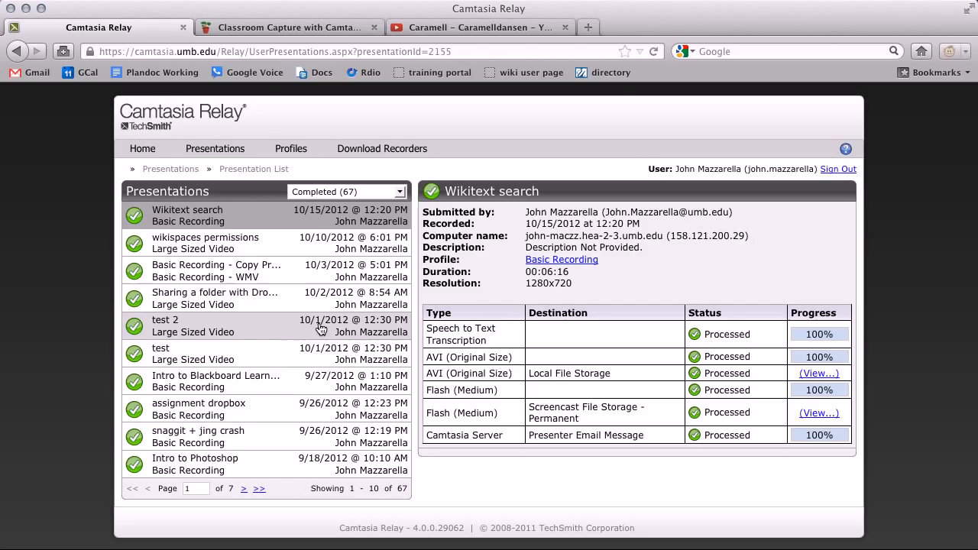
{"action": "mouse_move", "coordinate": [230, 221]}
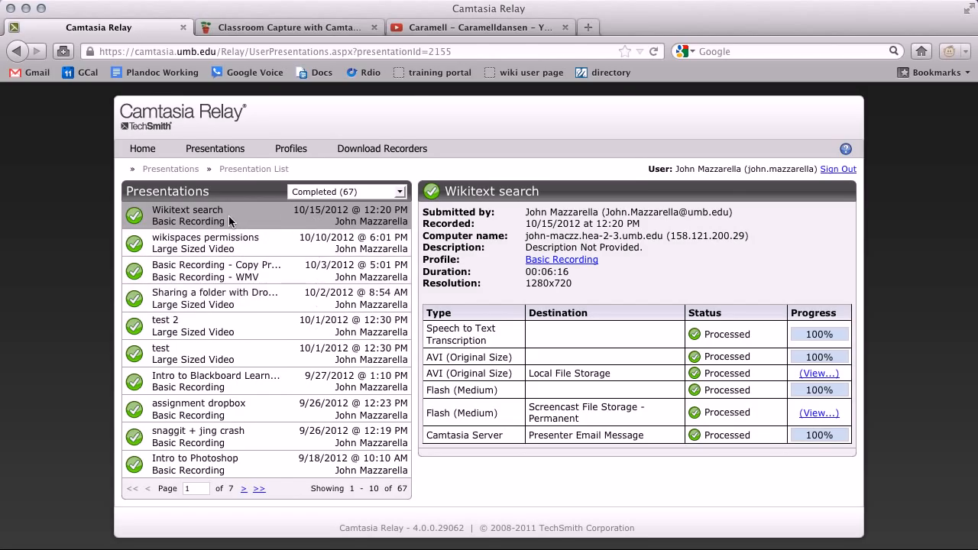
{"action": "mouse_move", "coordinate": [233, 222]}
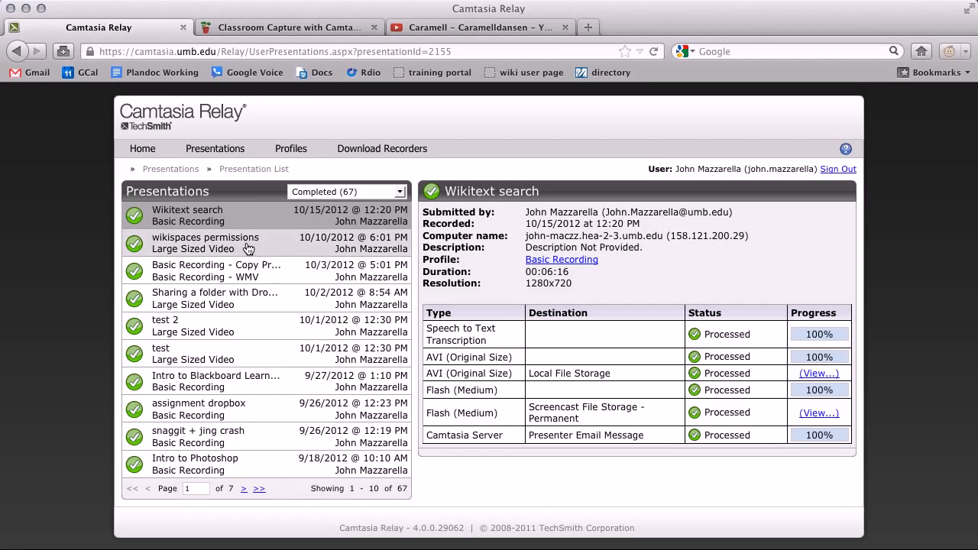
{"action": "left_click", "coordinate": [205, 243]}
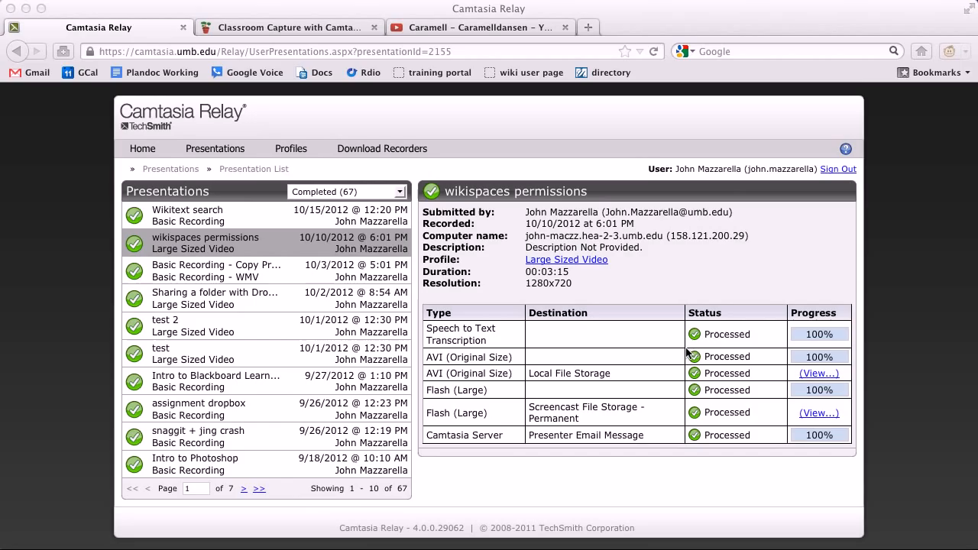
{"action": "mouse_move", "coordinate": [780, 337]}
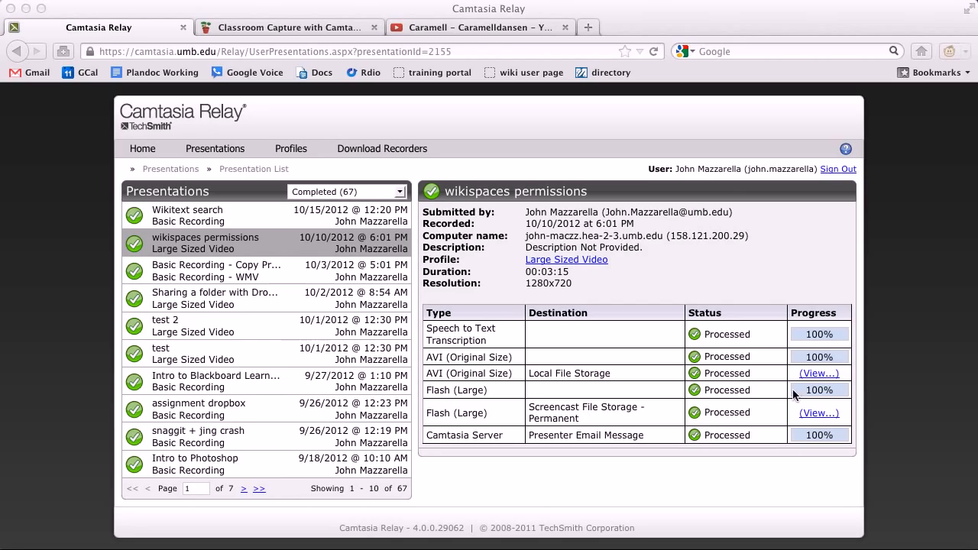
{"action": "mouse_move", "coordinate": [450, 375]}
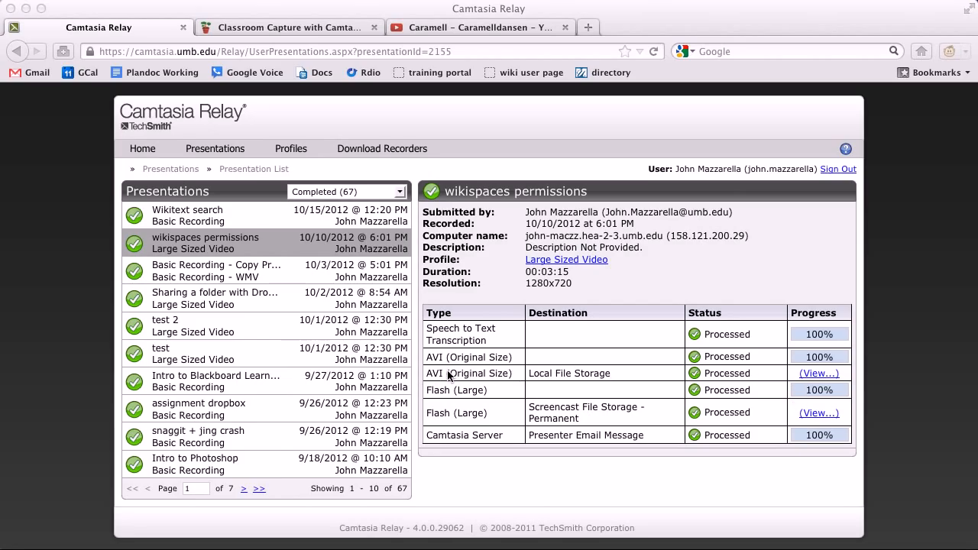
{"action": "mouse_move", "coordinate": [814, 382]}
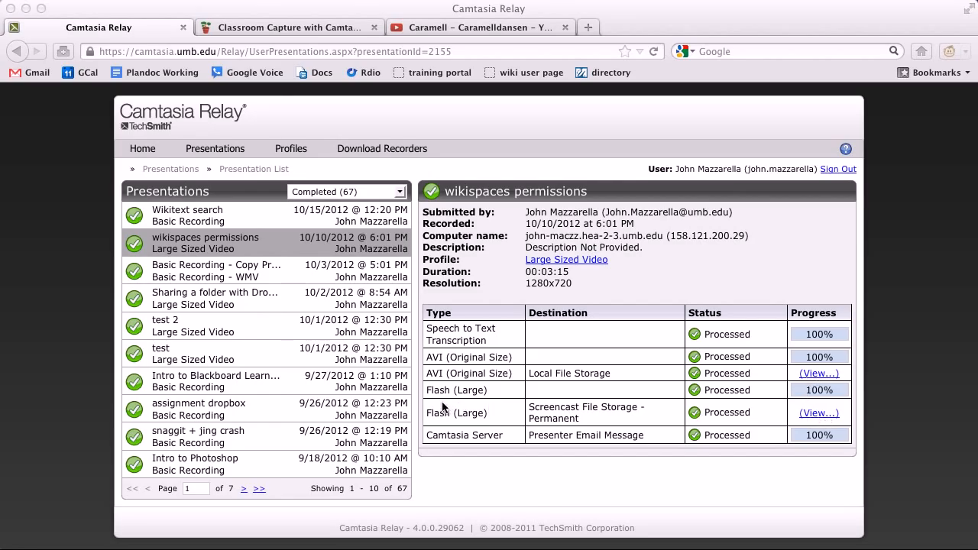
{"action": "mouse_move", "coordinate": [582, 415]}
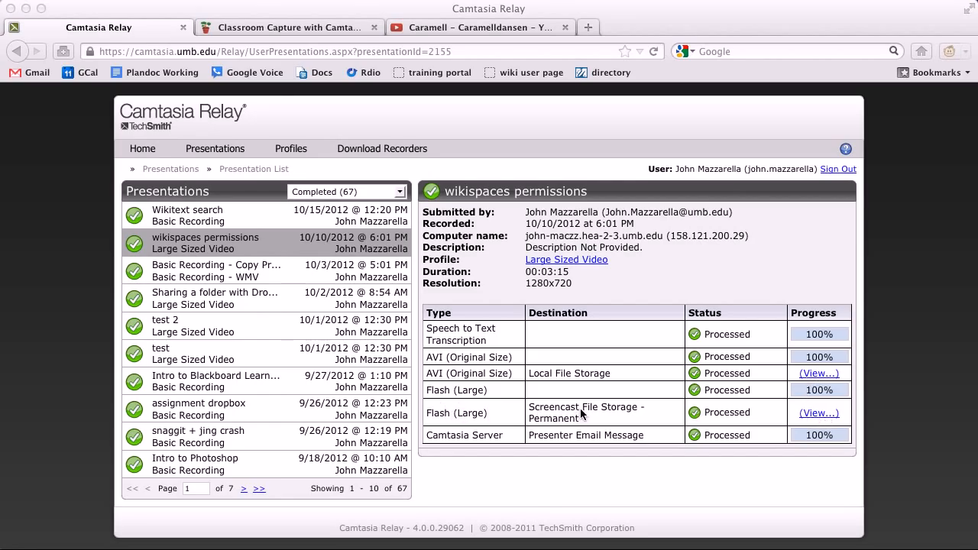
{"action": "mouse_move", "coordinate": [601, 414]}
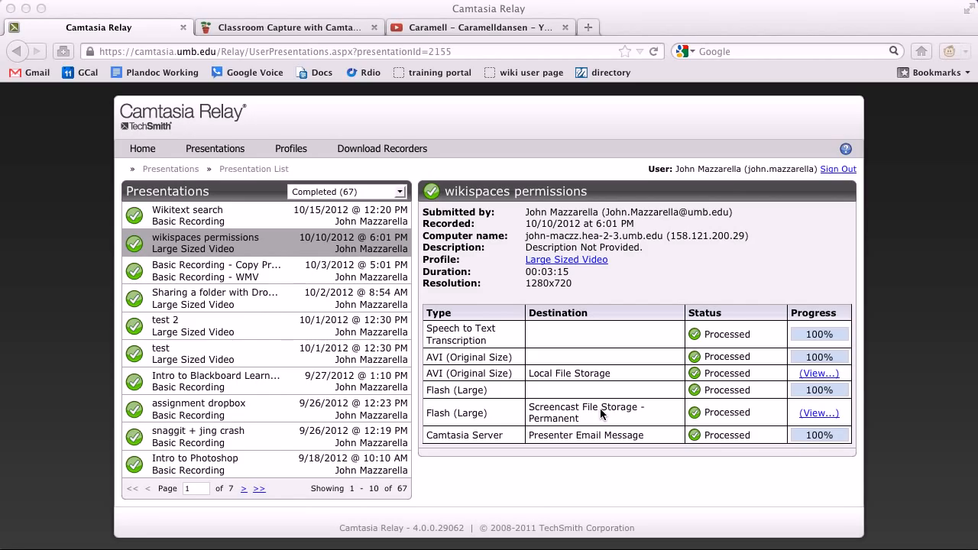
{"action": "mouse_move", "coordinate": [730, 369]}
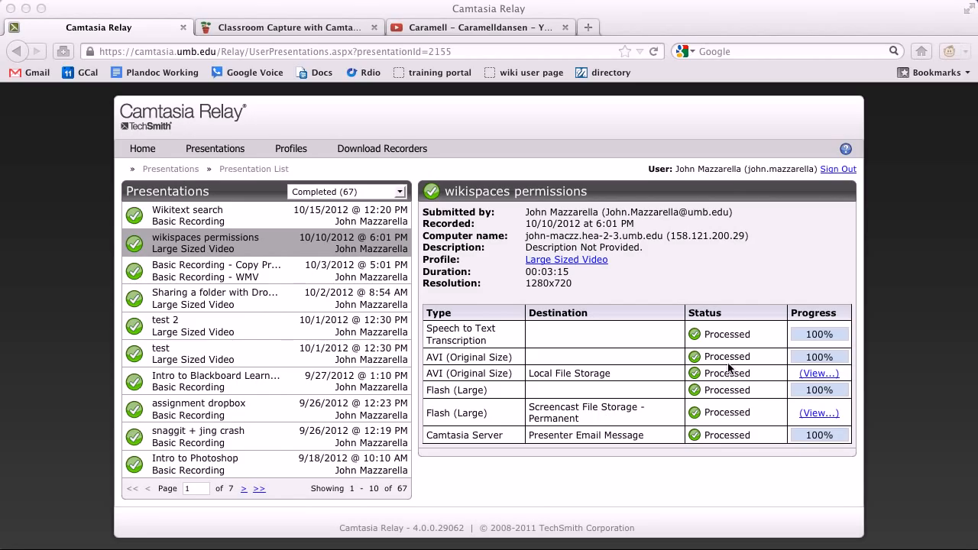
Open the Wikitext search presentation, then filter presentations to Processing (1) to view 'test recording'.
{"action": "left_click", "coordinate": [187, 216]}
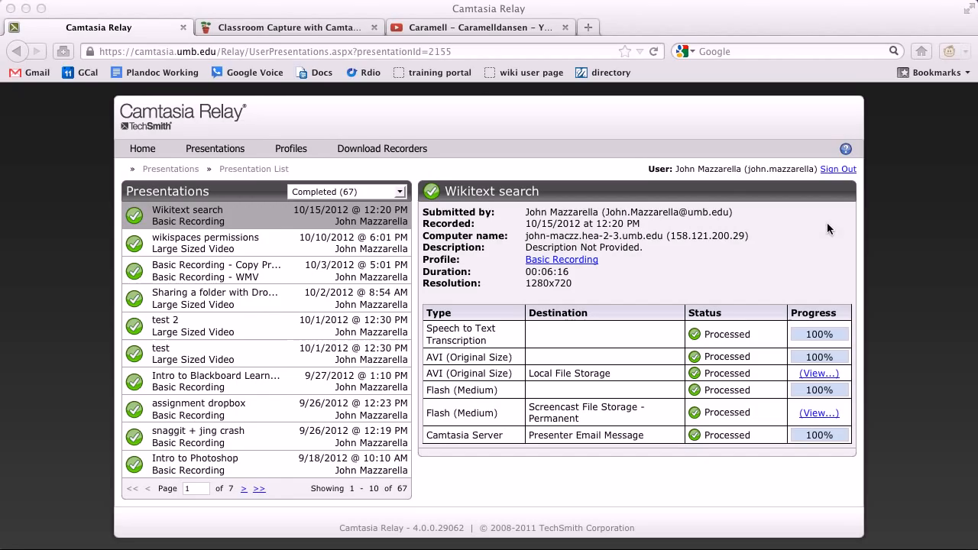
{"action": "left_click", "coordinate": [346, 191]}
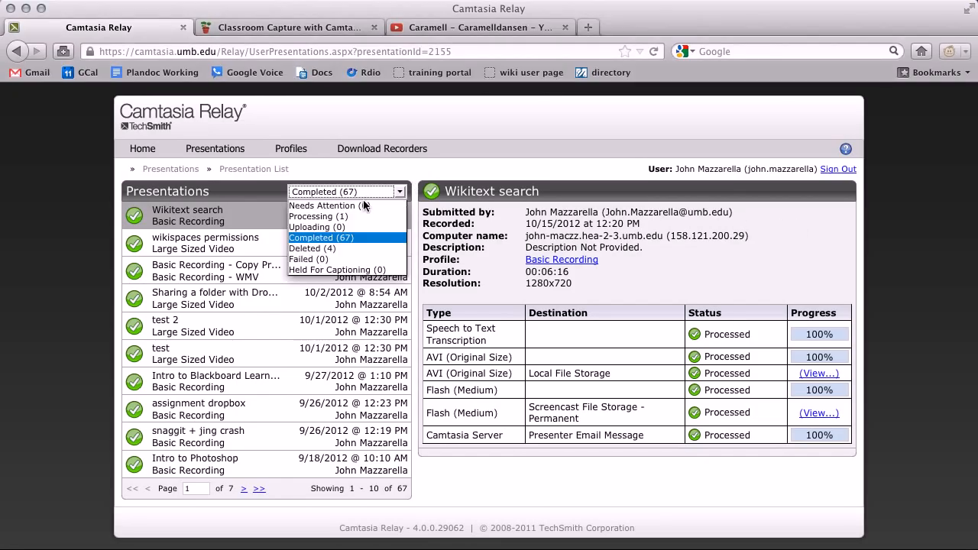
{"action": "left_click", "coordinate": [318, 216]}
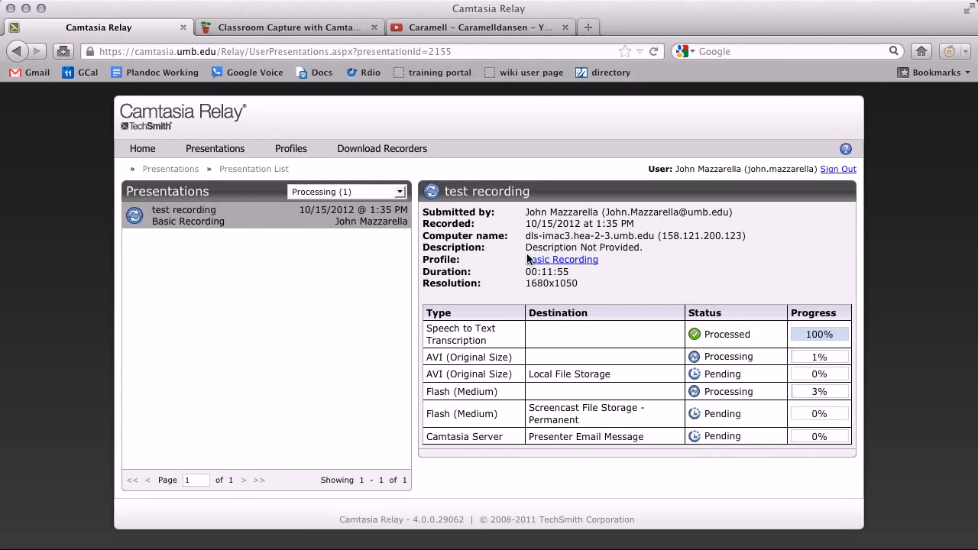
{"action": "mouse_move", "coordinate": [671, 334]}
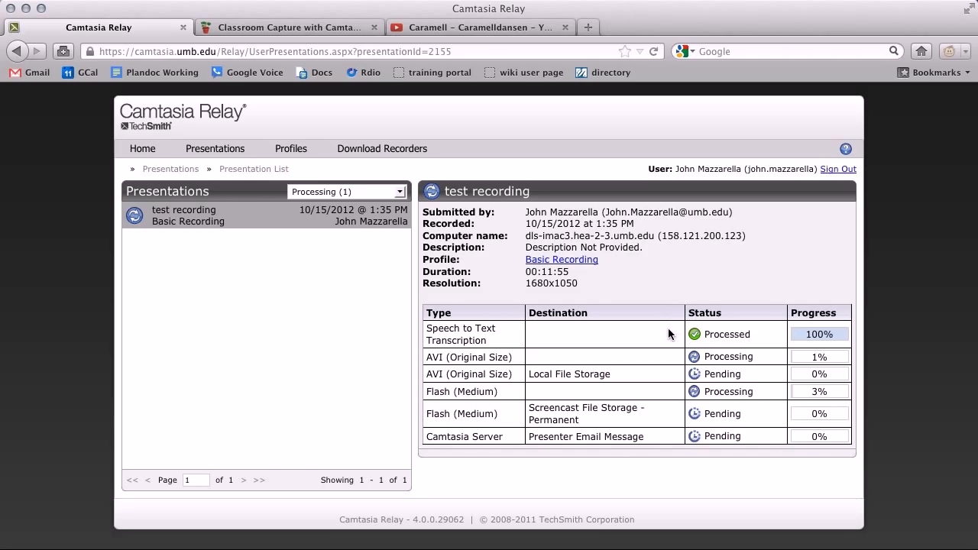
{"action": "mouse_move", "coordinate": [633, 353]}
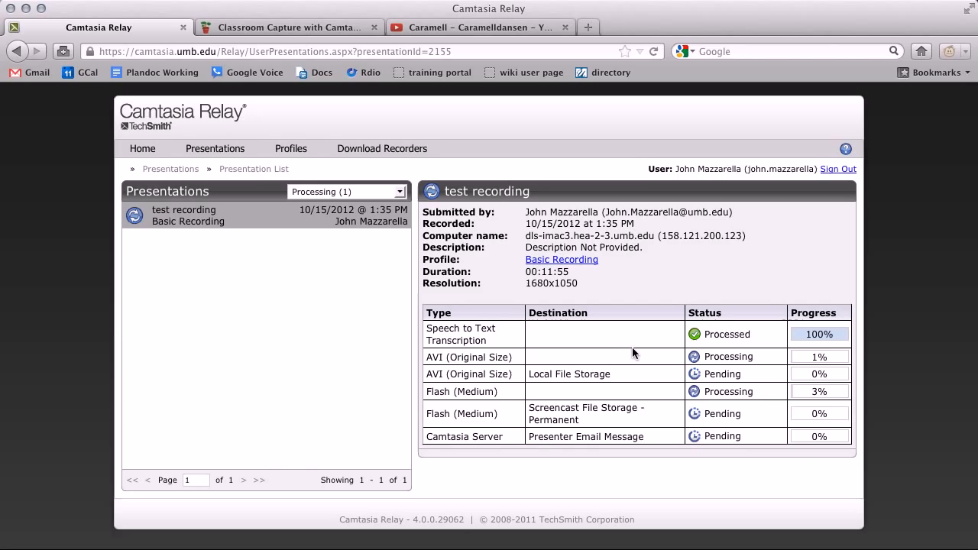
{"action": "mouse_move", "coordinate": [454, 406]}
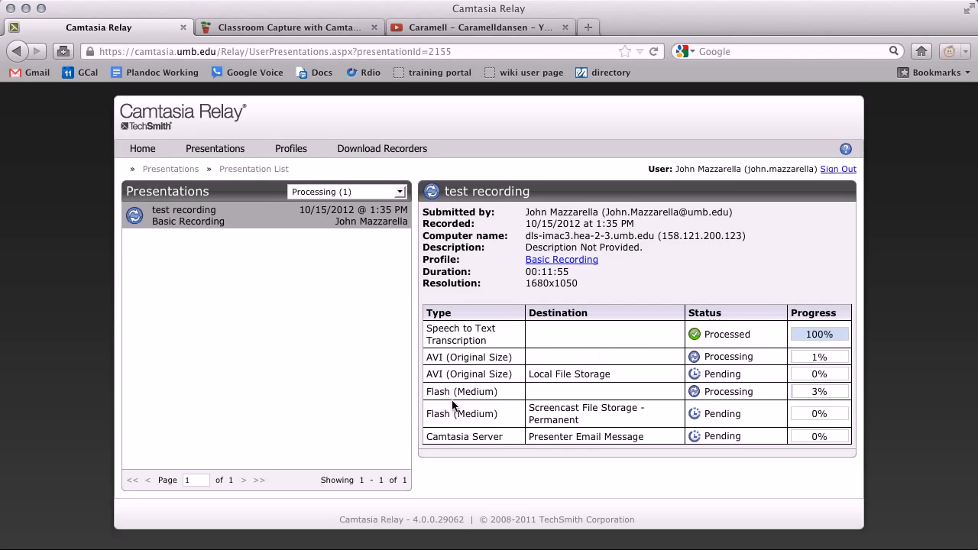